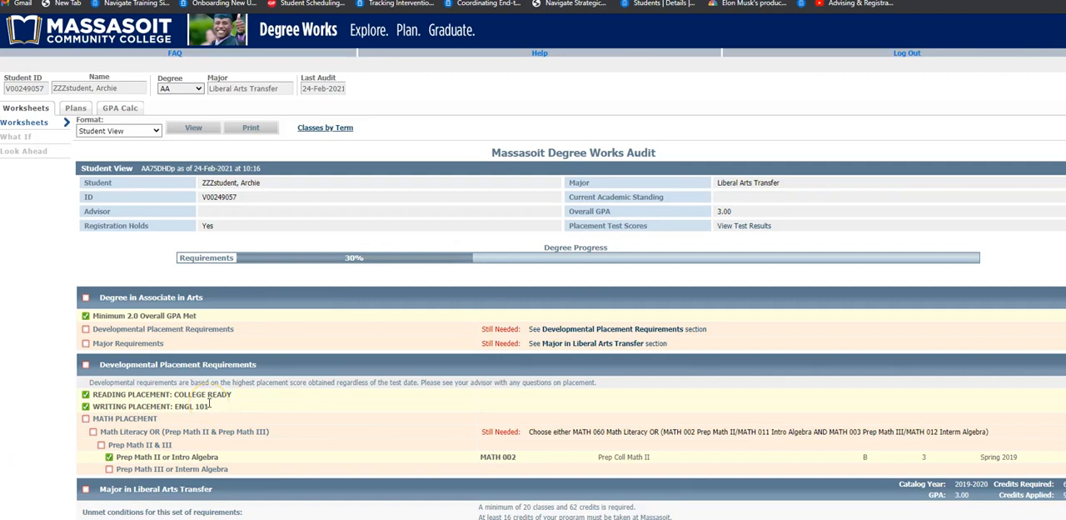
Review the Degree Works audit, then reach the Program Requirement Sheets folders via the Advising page
scroll("down", 3)
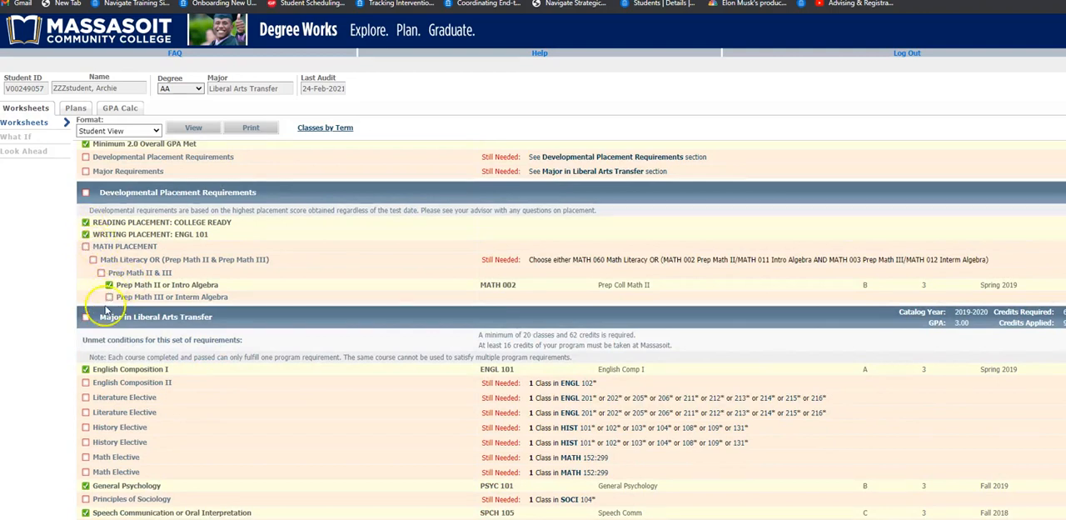
scroll("down", 3)
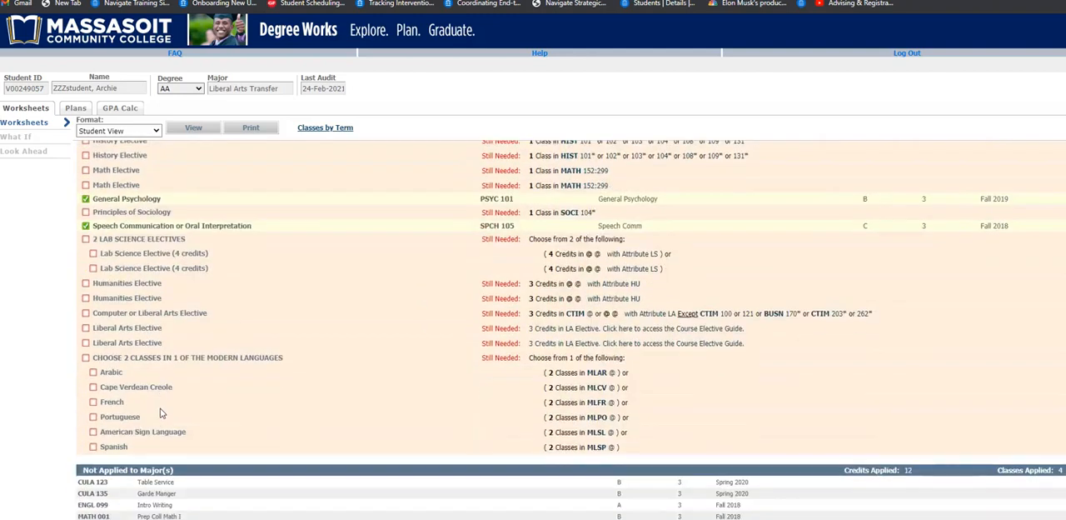
scroll("down", 3)
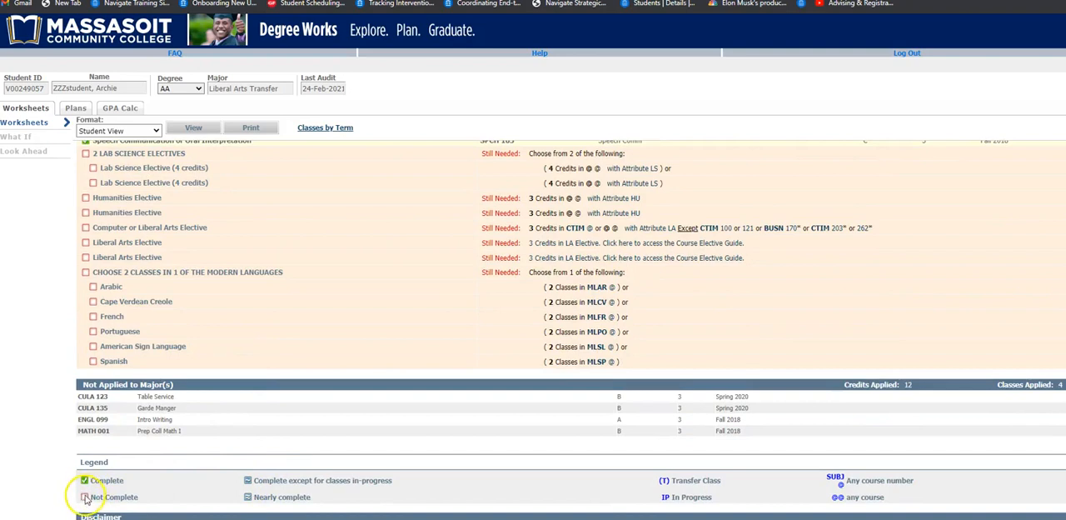
mouse_move(120, 325)
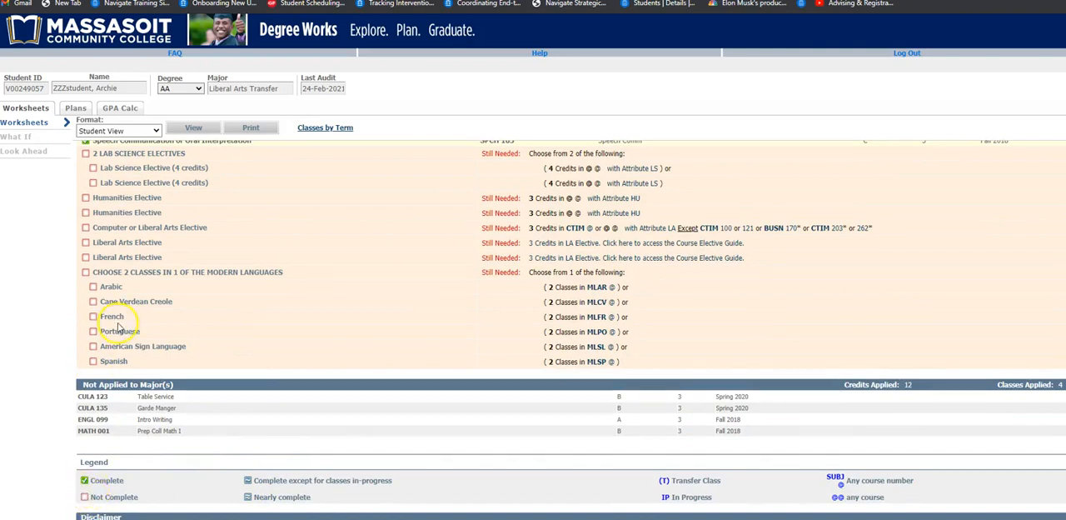
scroll("up", 3)
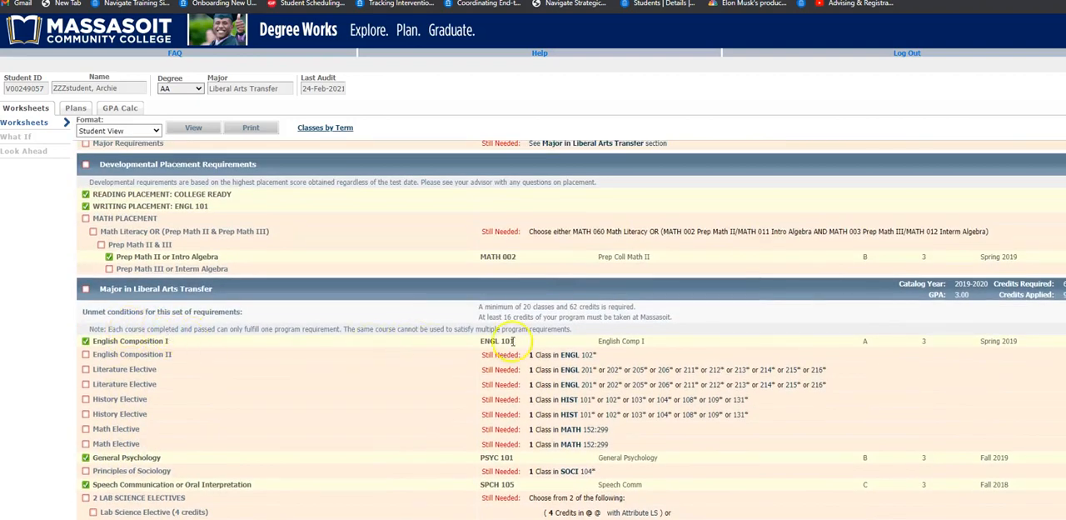
scroll("down", 3)
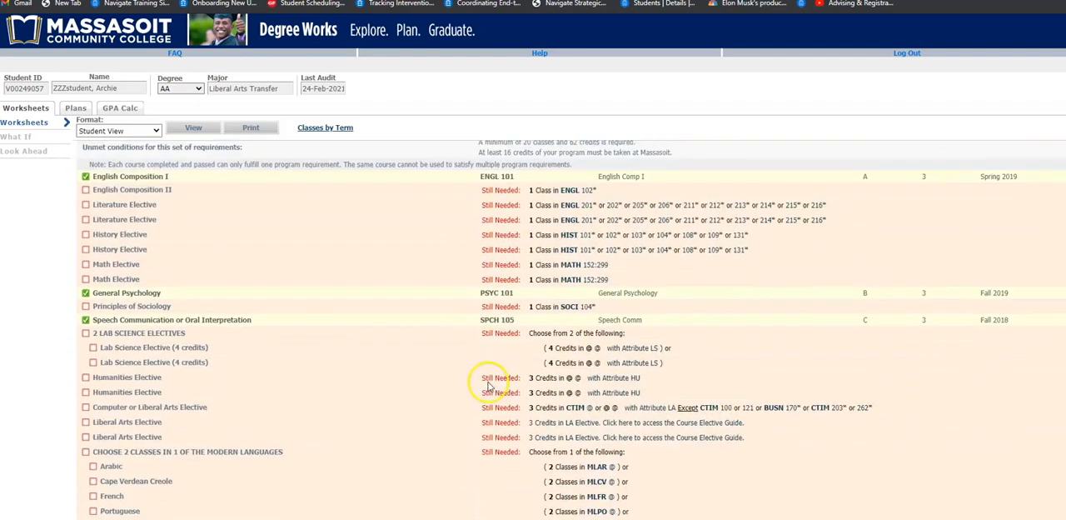
scroll("down", 3)
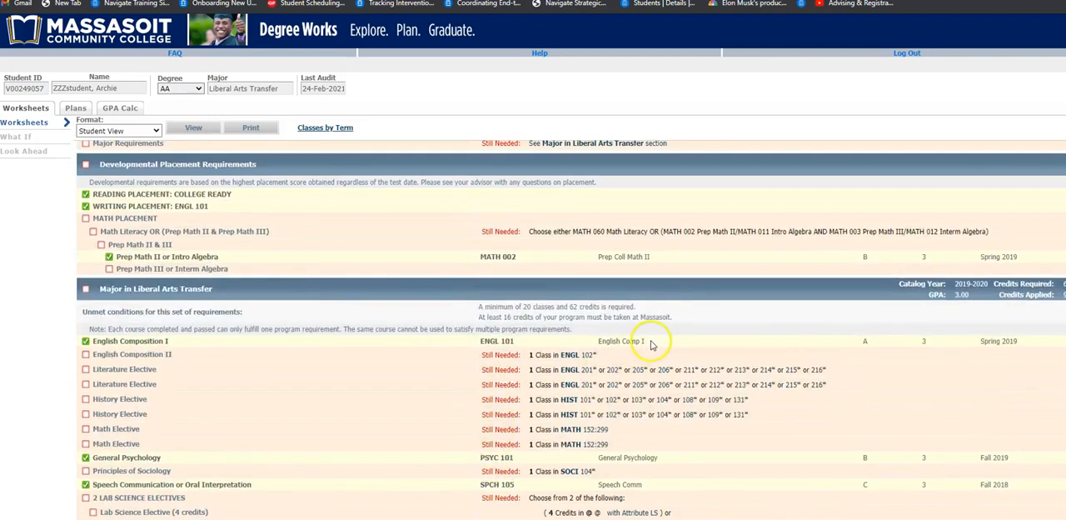
mouse_move(860, 322)
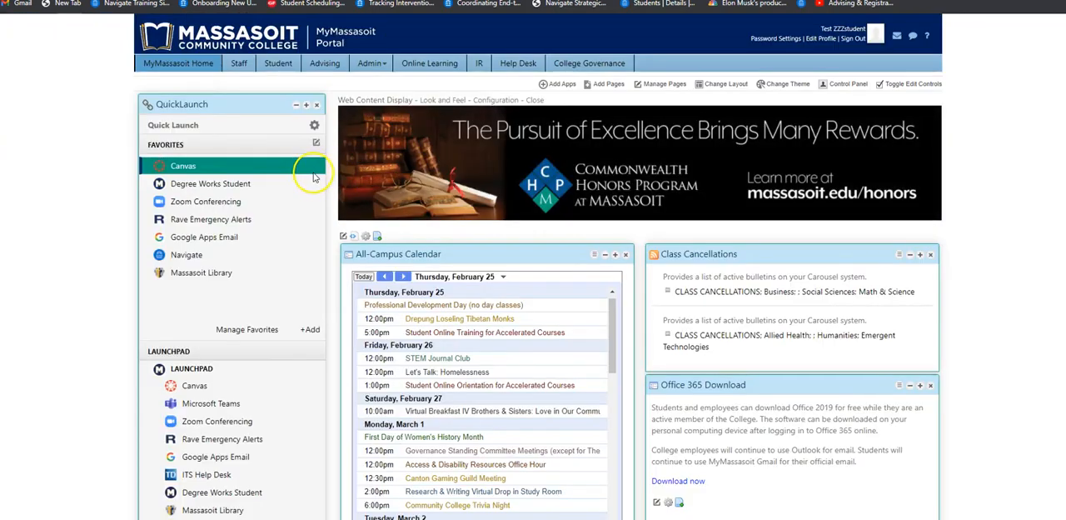
mouse_move(330, 81)
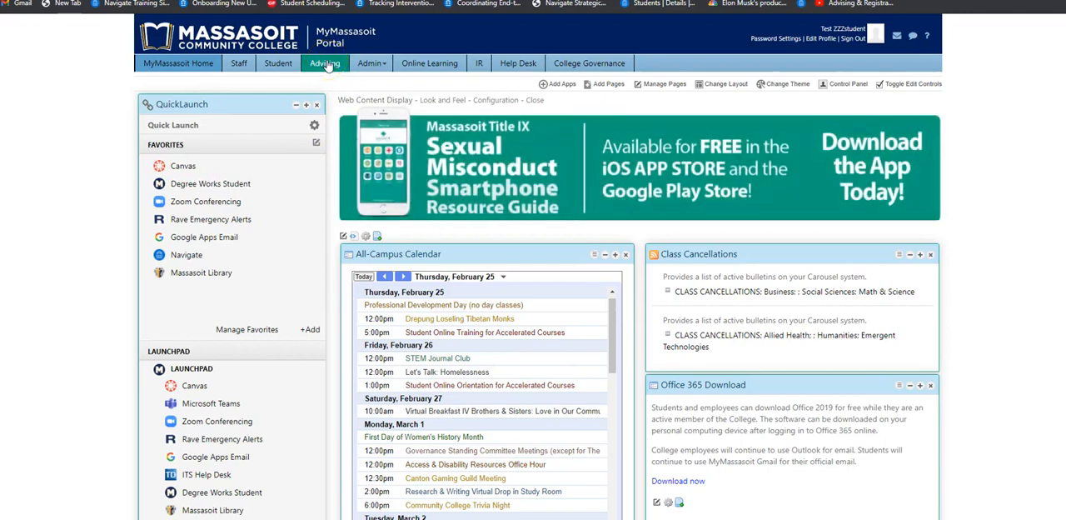
left_click(325, 64)
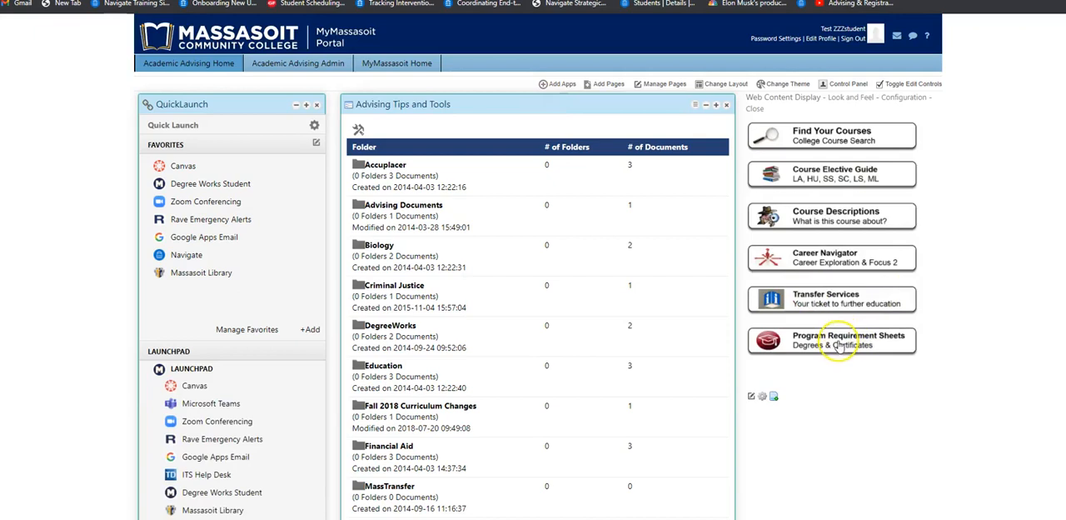
left_click(831, 340)
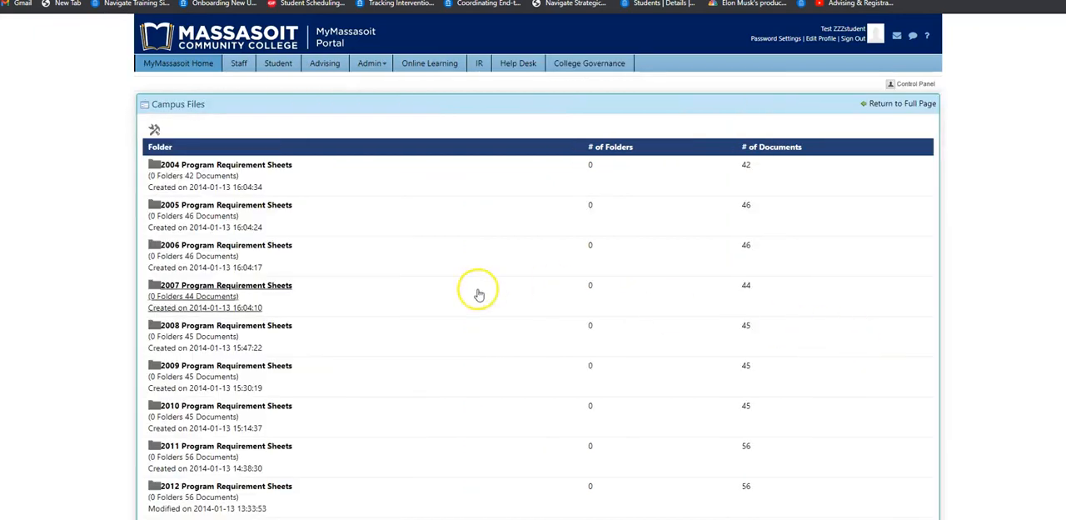
Scroll the year folder's PDF list toward the Liberal Arts Transfer academic map
scroll("down", 3)
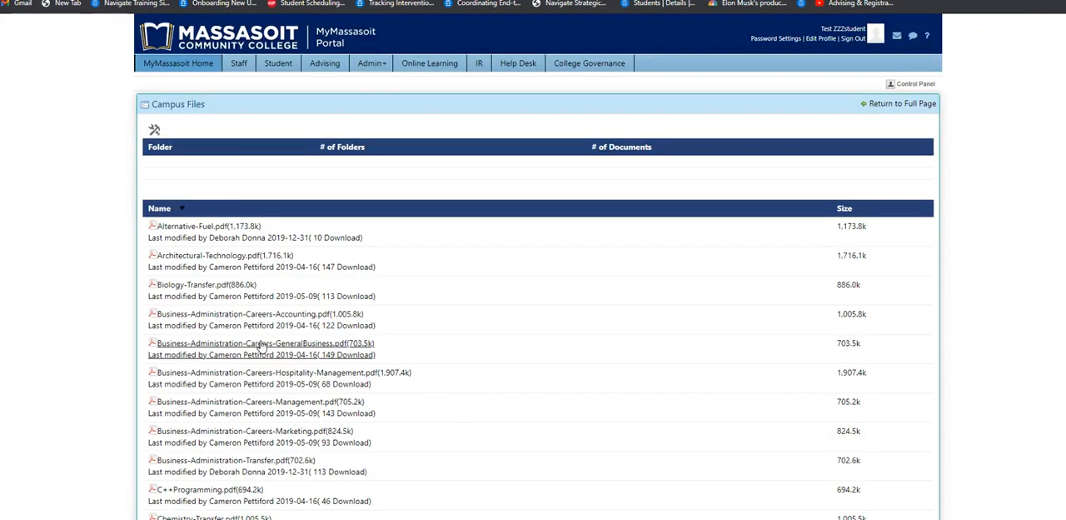
scroll("down", 3)
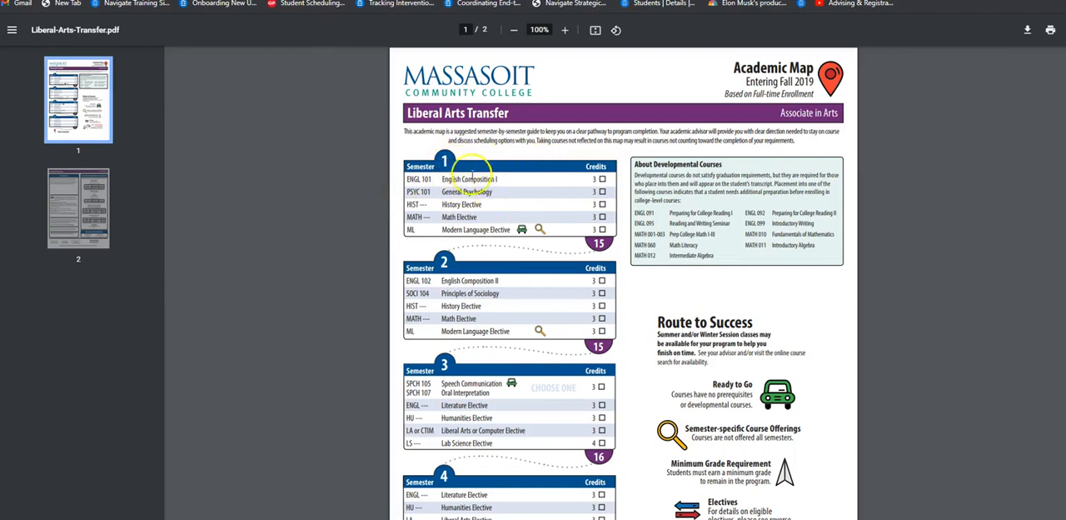
mouse_move(490, 310)
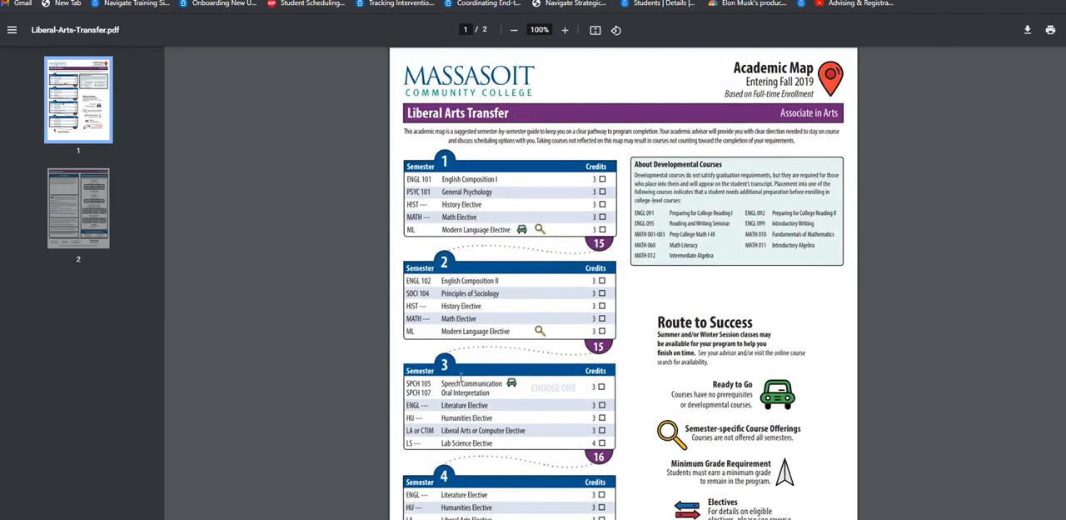
mouse_move(480, 360)
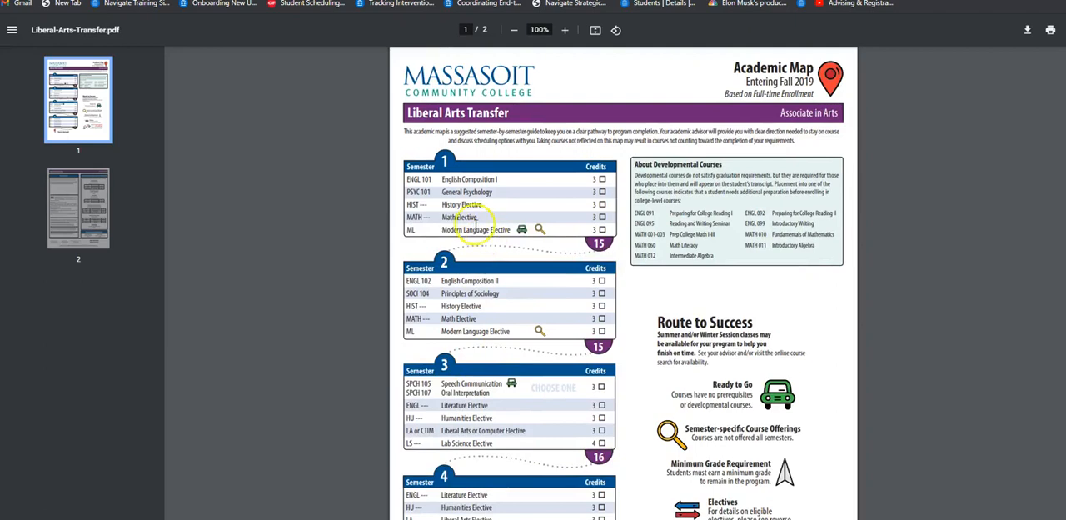
mouse_move(536, 253)
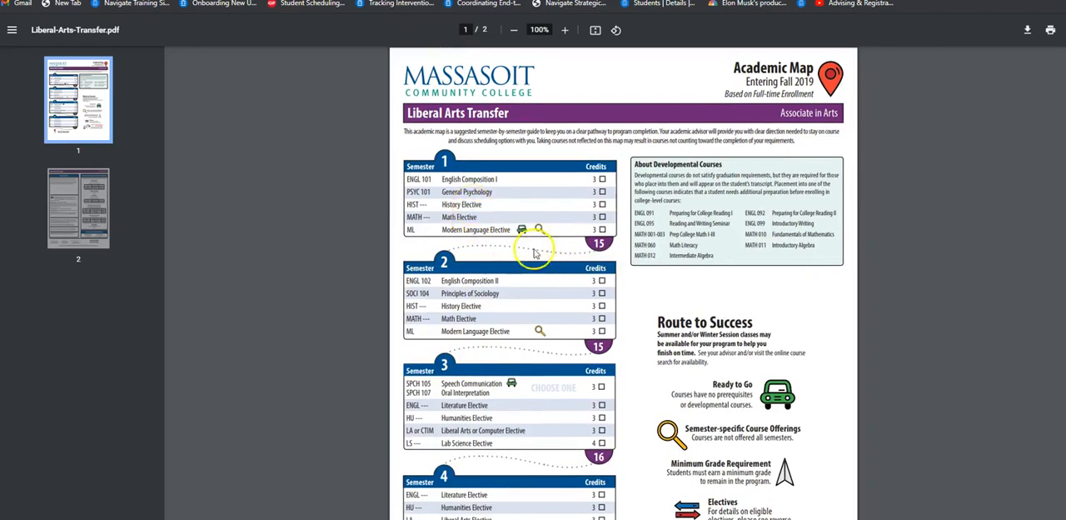
mouse_move(557, 296)
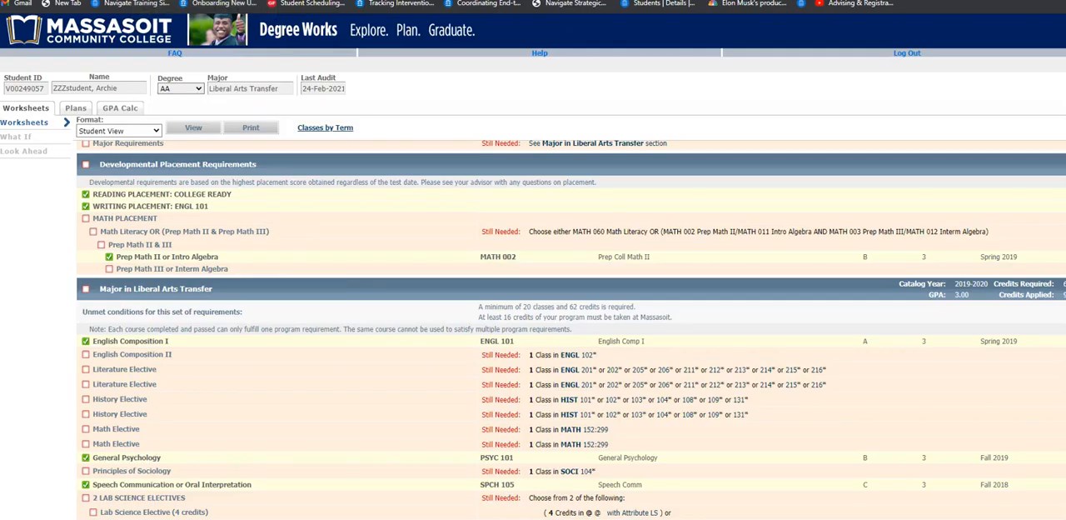
mouse_move(370, 300)
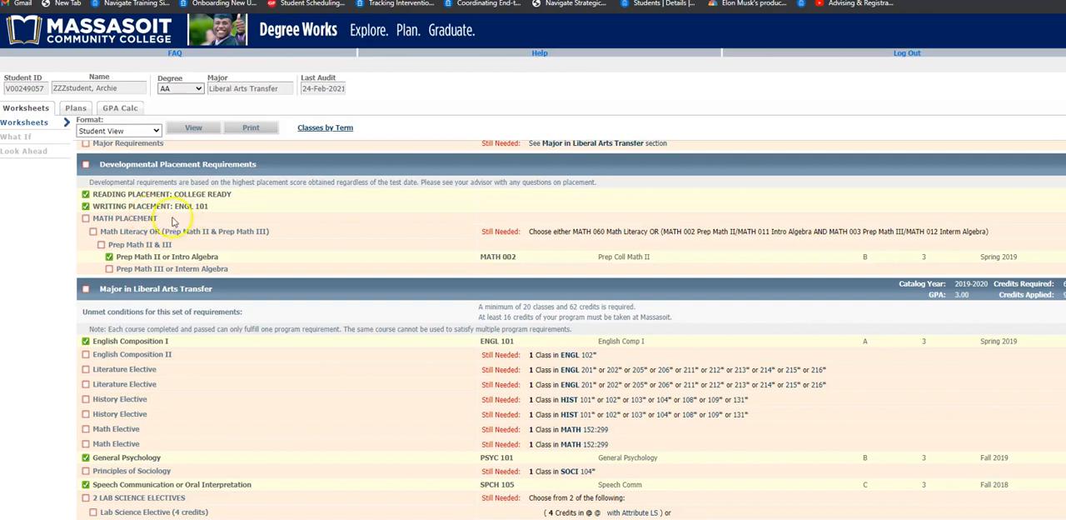
mouse_move(185, 223)
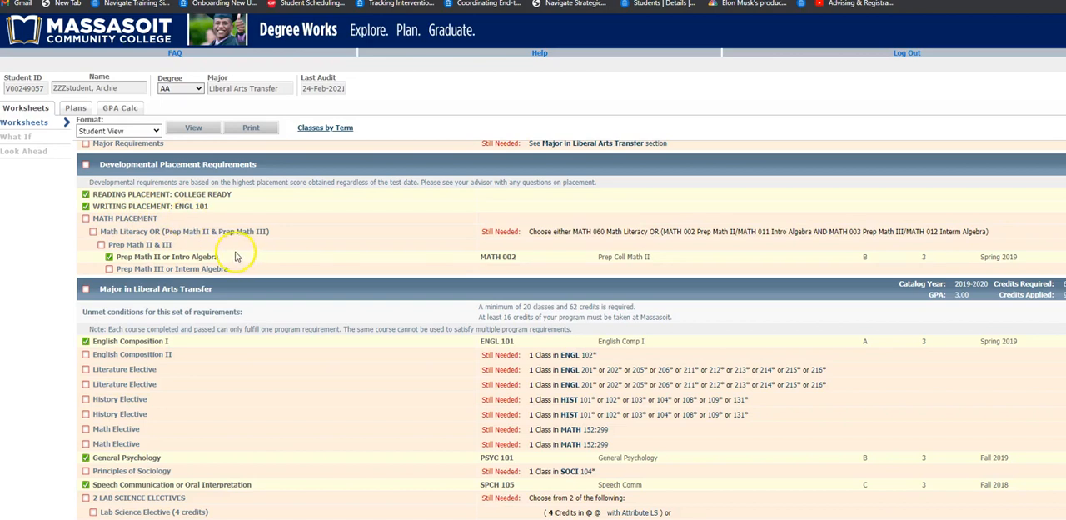
mouse_move(125, 207)
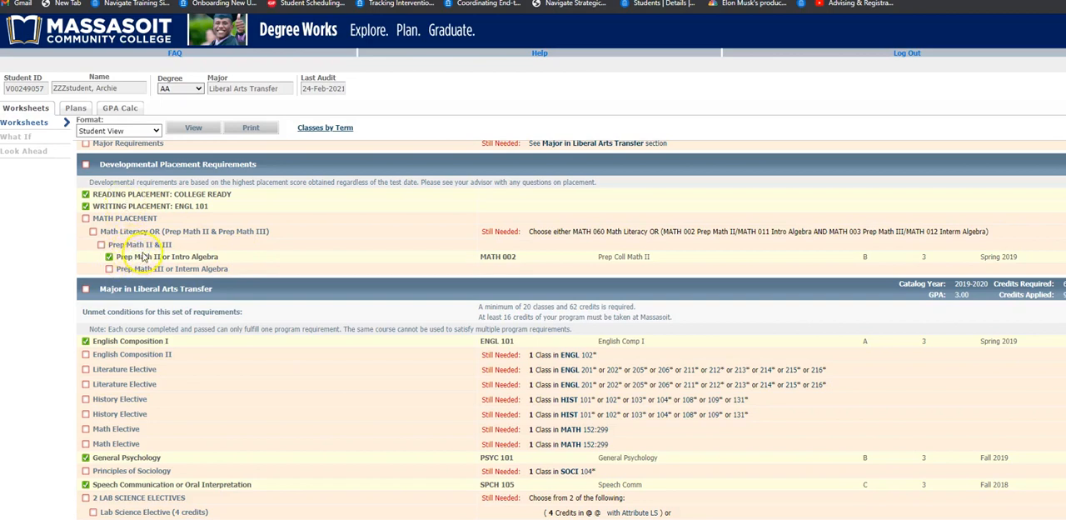
mouse_move(190, 309)
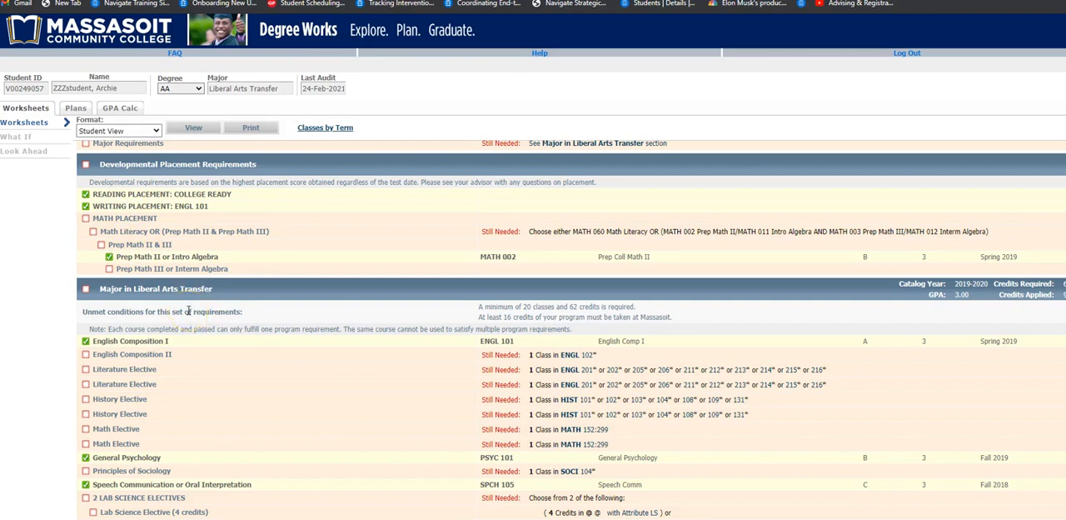